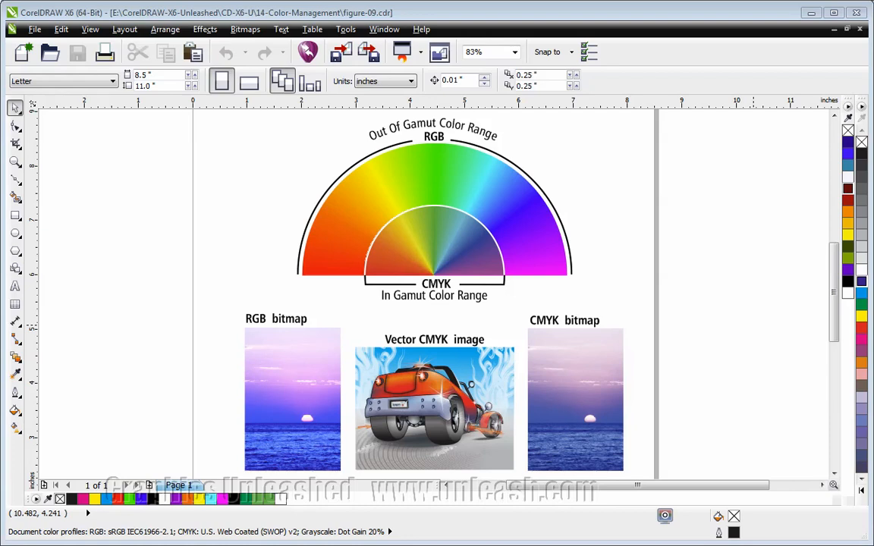
# - Open Default Color Management Settings from the Tools > Color Management menu
pyautogui.click(346, 29)
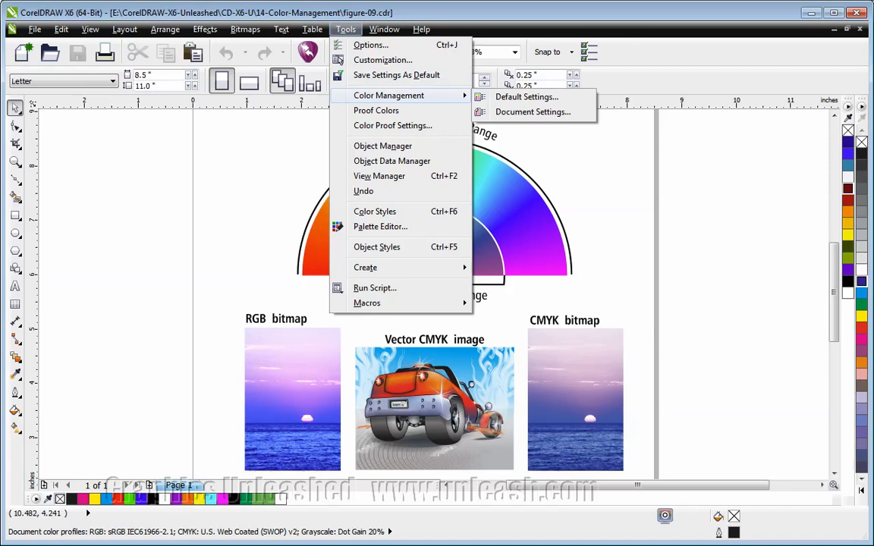
pyautogui.moveTo(527, 96)
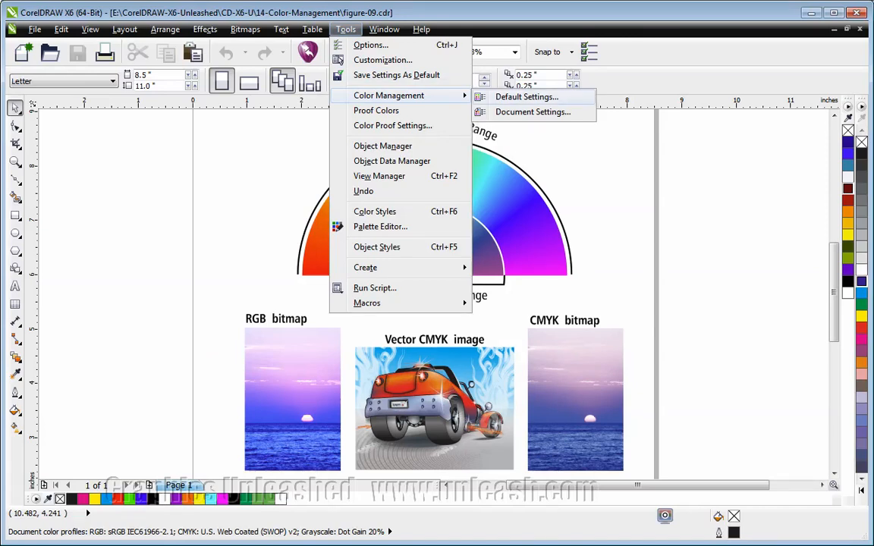
pyautogui.click(527, 96)
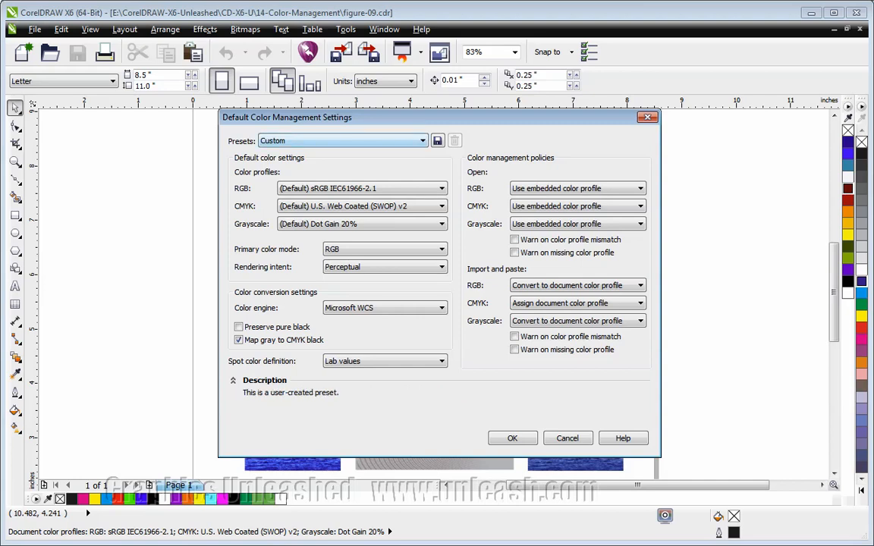
pyautogui.click(421, 141)
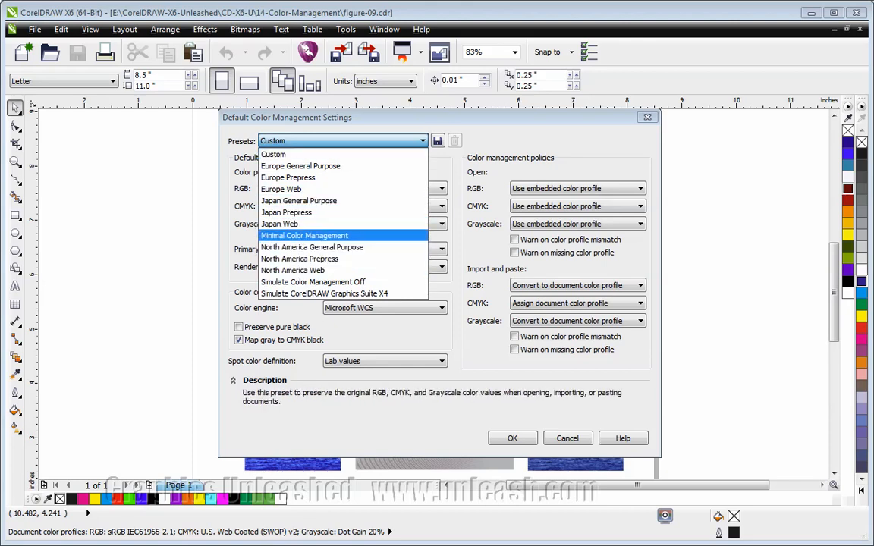
pyautogui.moveTo(313, 282)
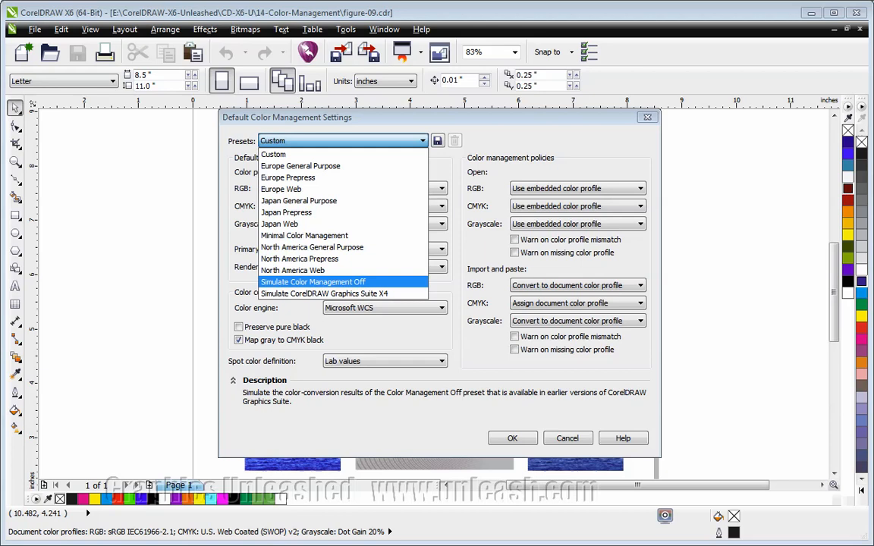
pyautogui.moveTo(273, 154)
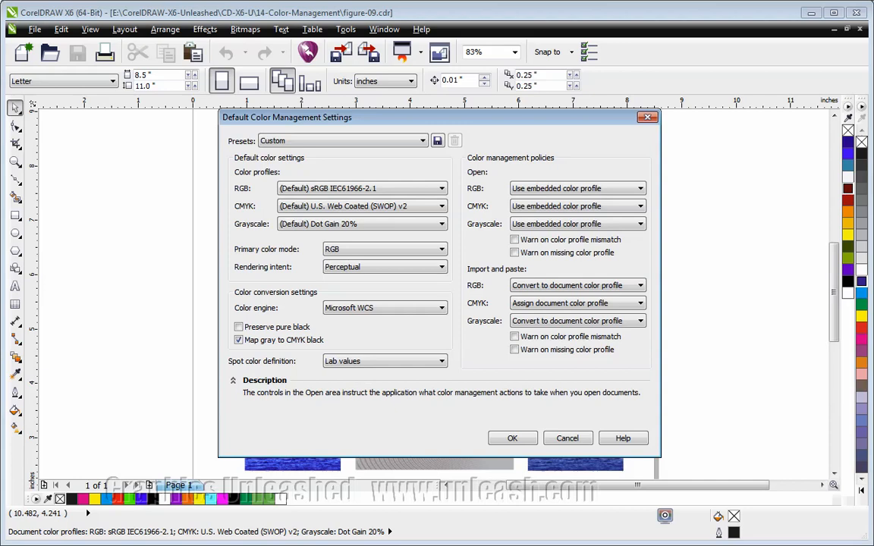
pyautogui.moveTo(356, 189)
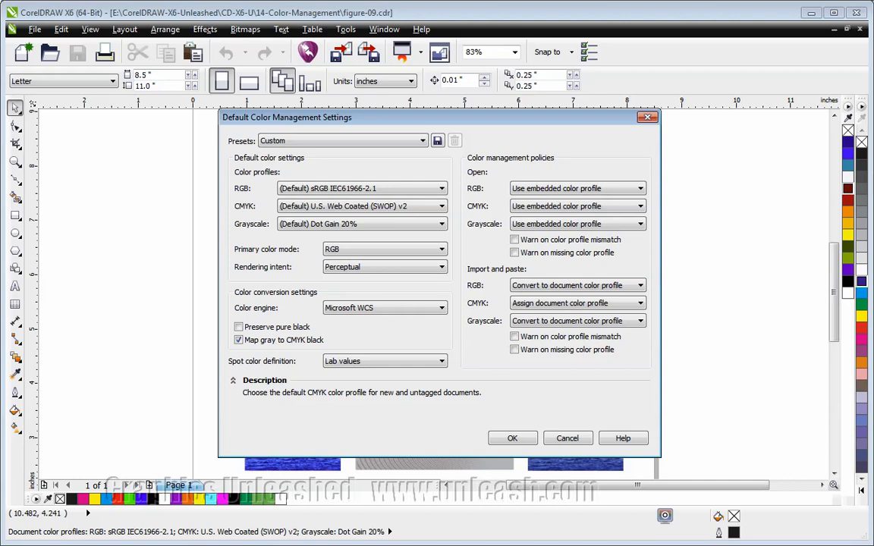
pyautogui.click(384, 249)
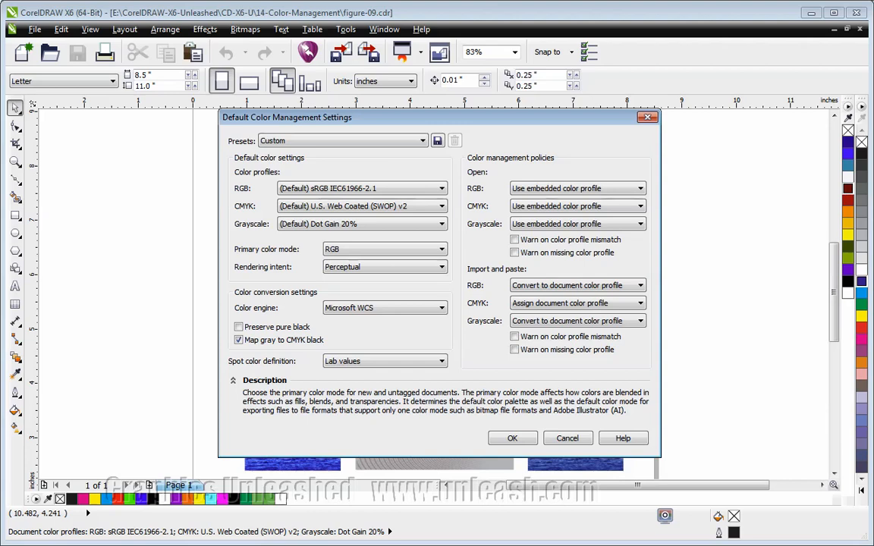
pyautogui.click(441, 249)
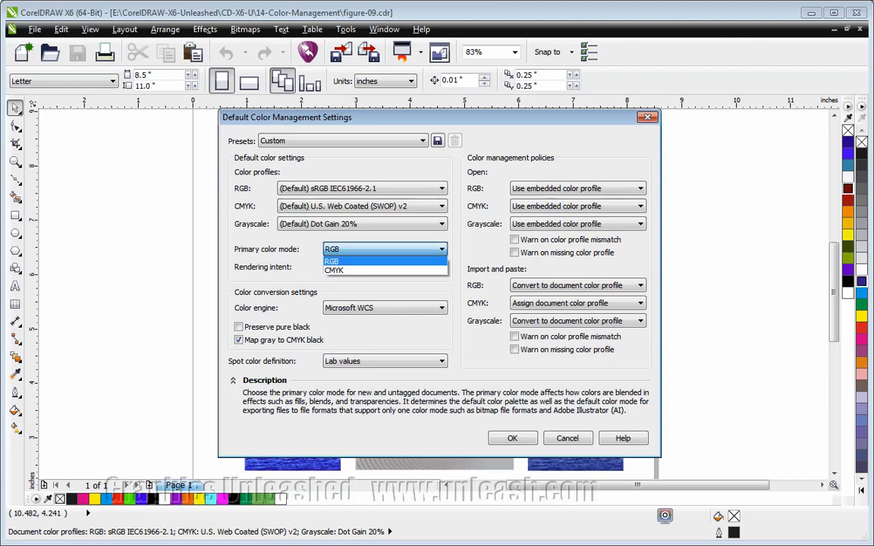
pyautogui.click(331, 261)
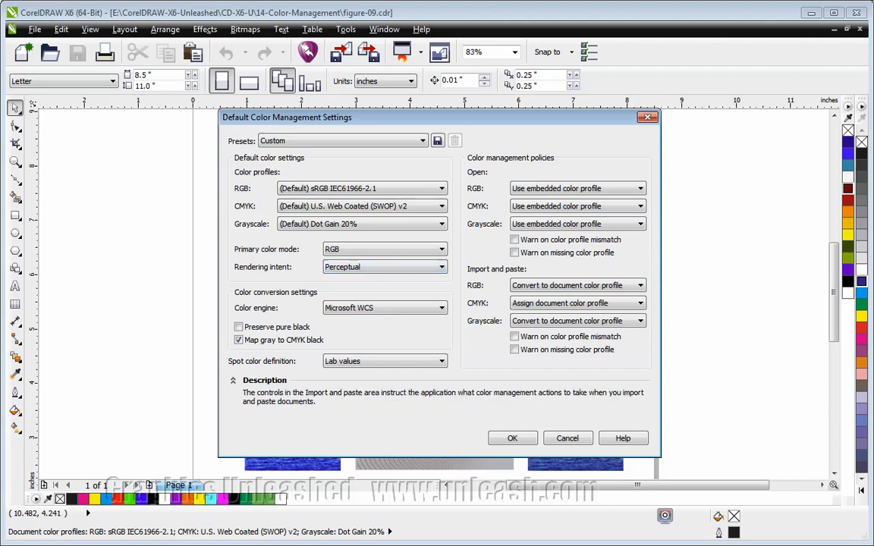
pyautogui.click(385, 266)
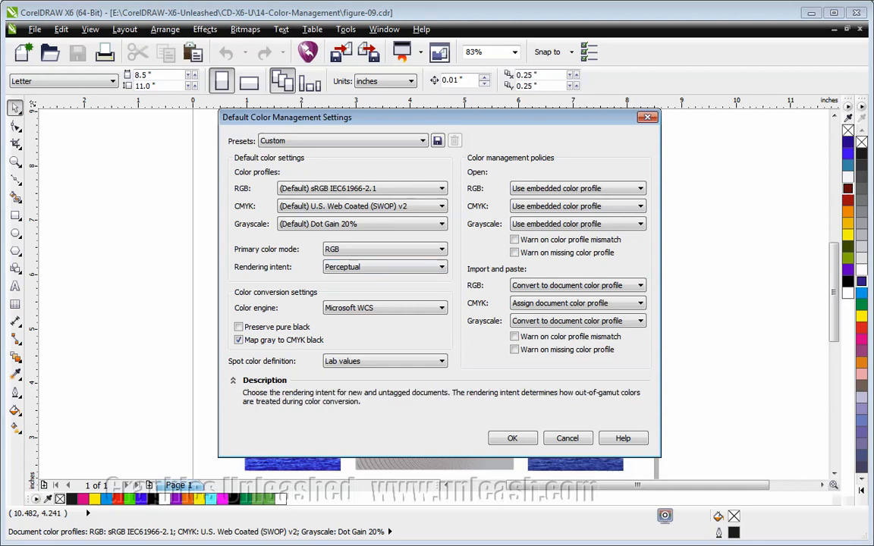
pyautogui.click(383, 307)
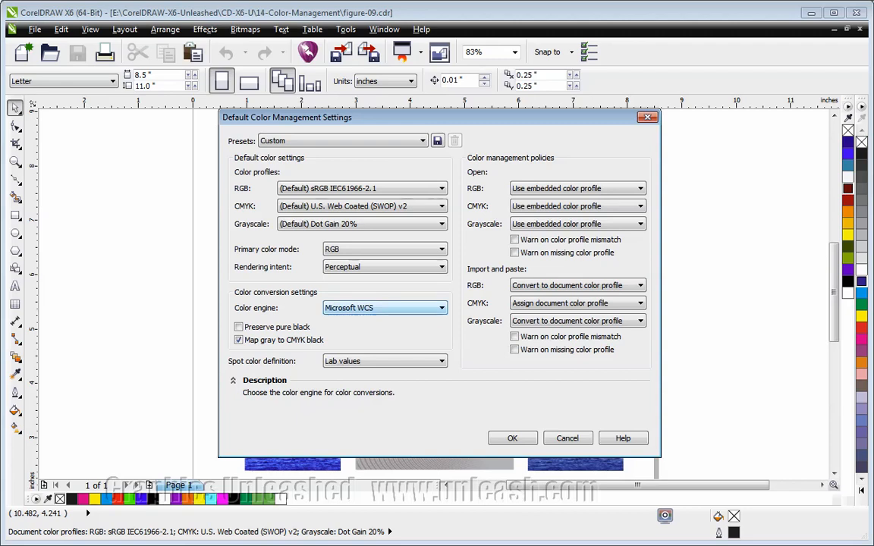
pyautogui.click(441, 307)
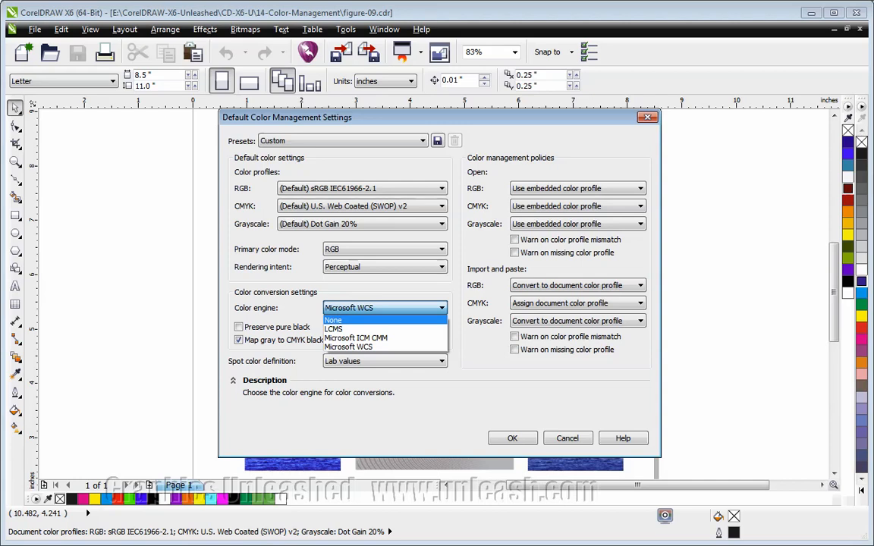
pyautogui.click(348, 347)
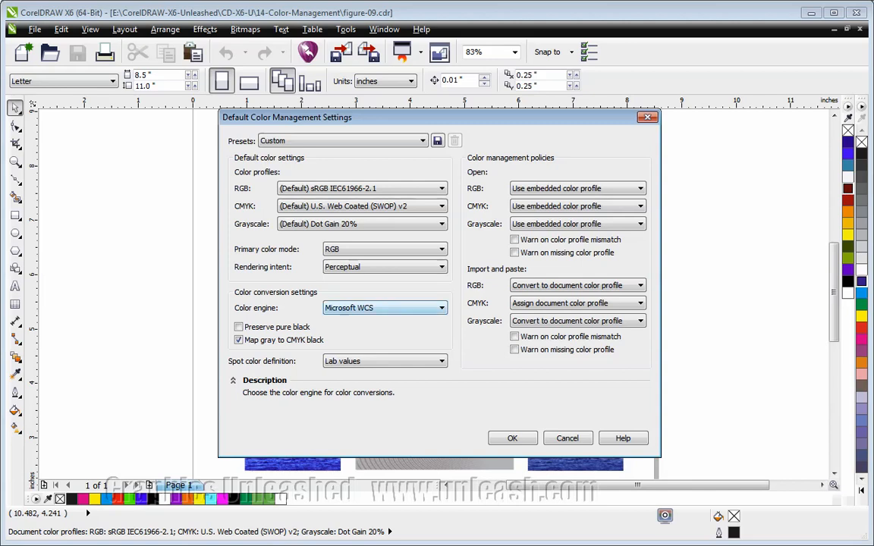
pyautogui.click(239, 326)
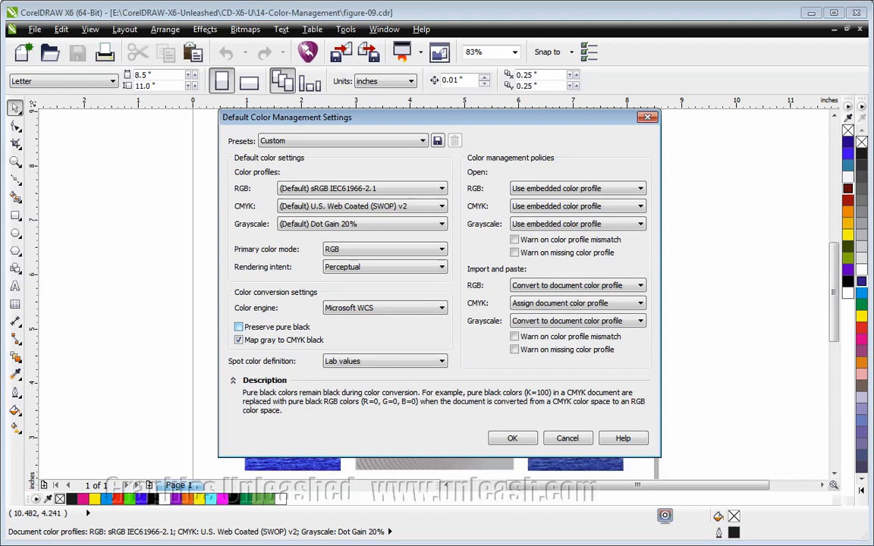
pyautogui.click(239, 339)
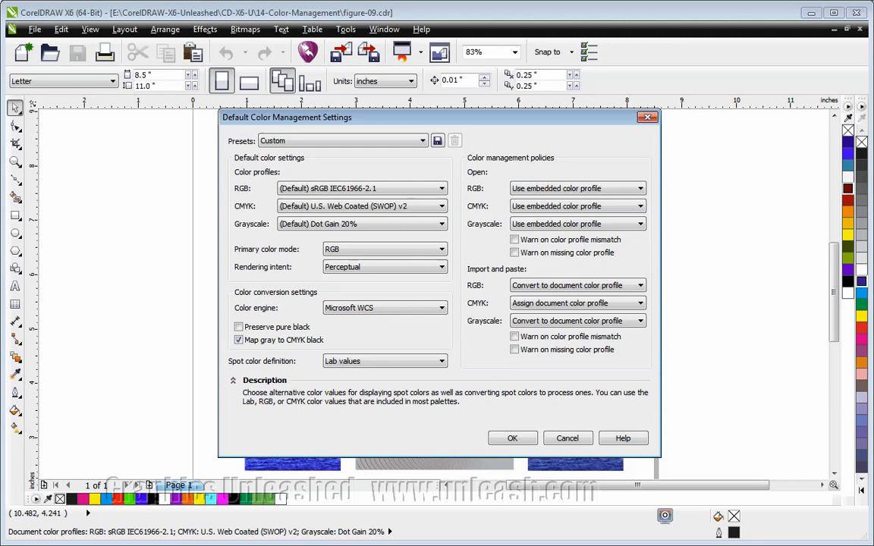
pyautogui.click(441, 361)
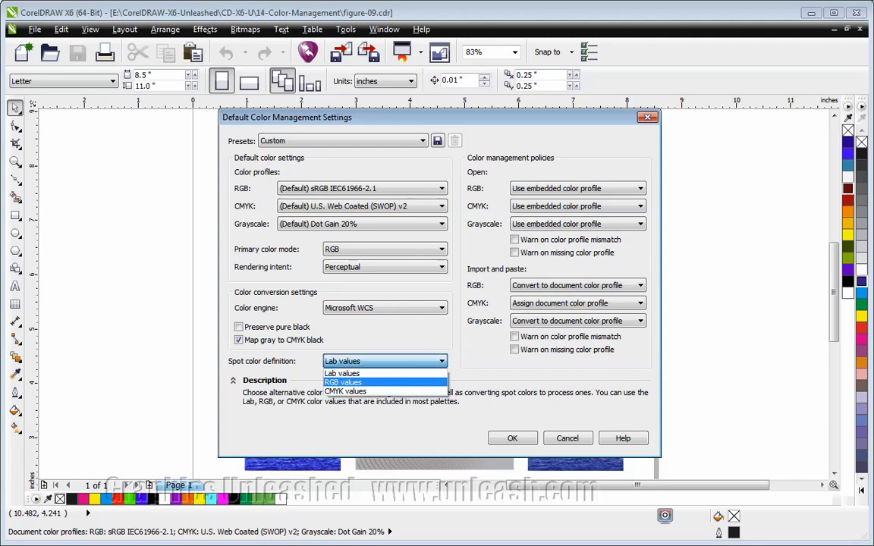
pyautogui.click(341, 373)
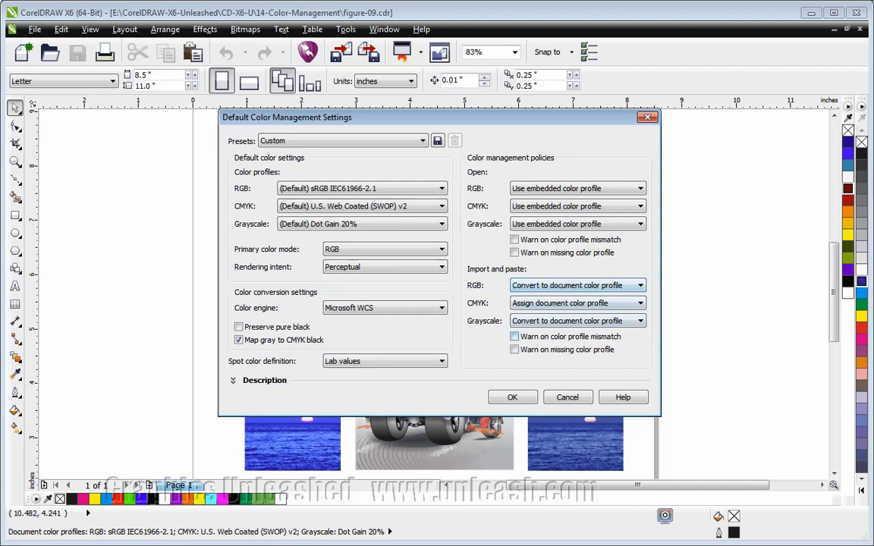
# - Browse the grayscale open-policy choices and keep Use embedded color profile
pyautogui.click(639, 224)
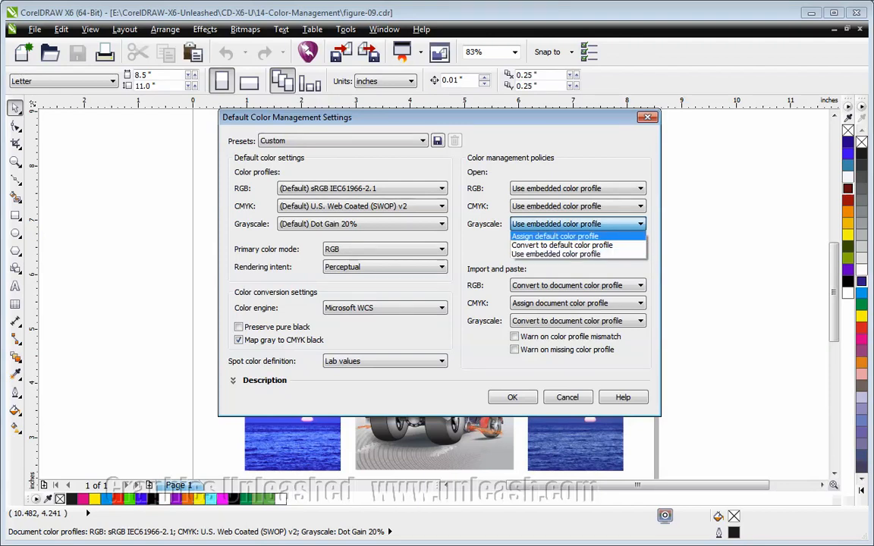
pyautogui.moveTo(562, 245)
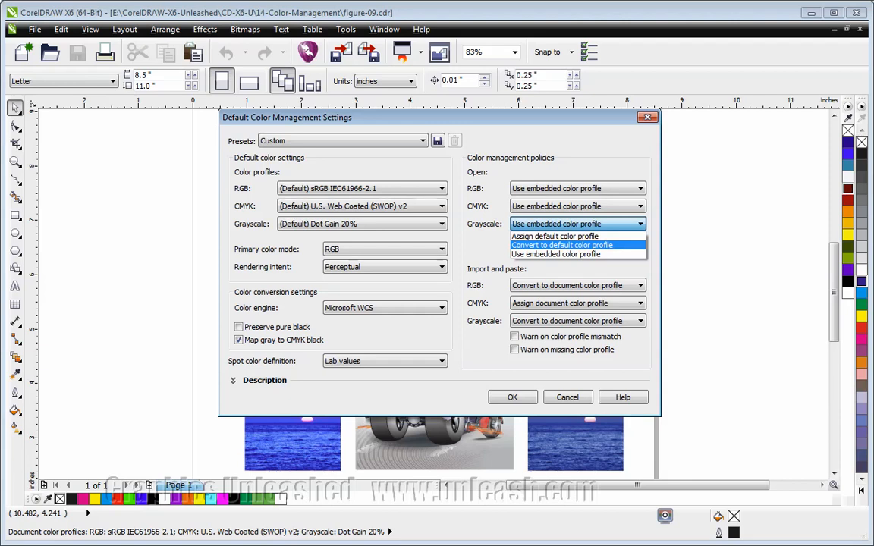
pyautogui.moveTo(555, 255)
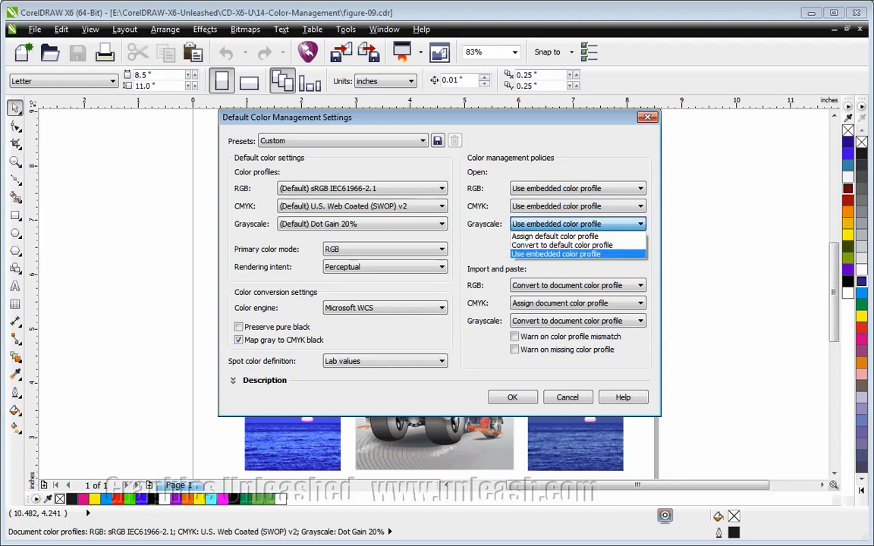
pyautogui.click(578, 254)
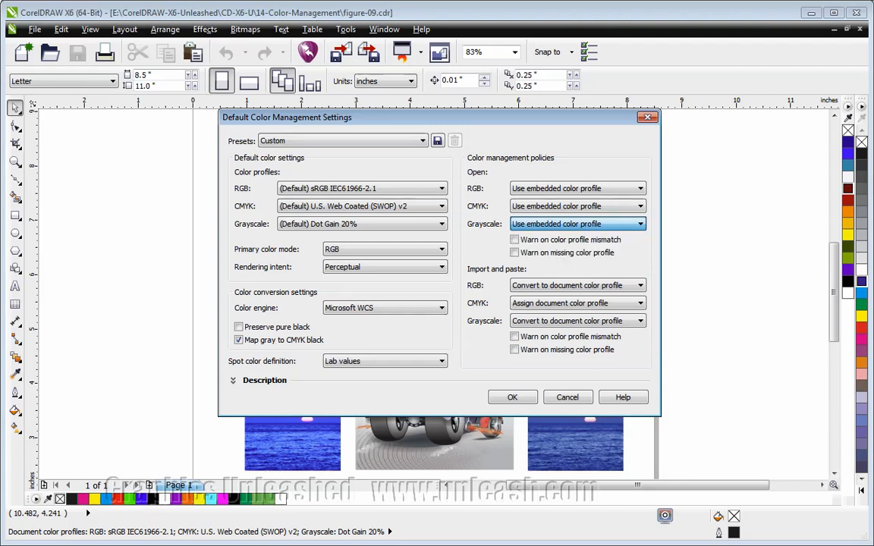